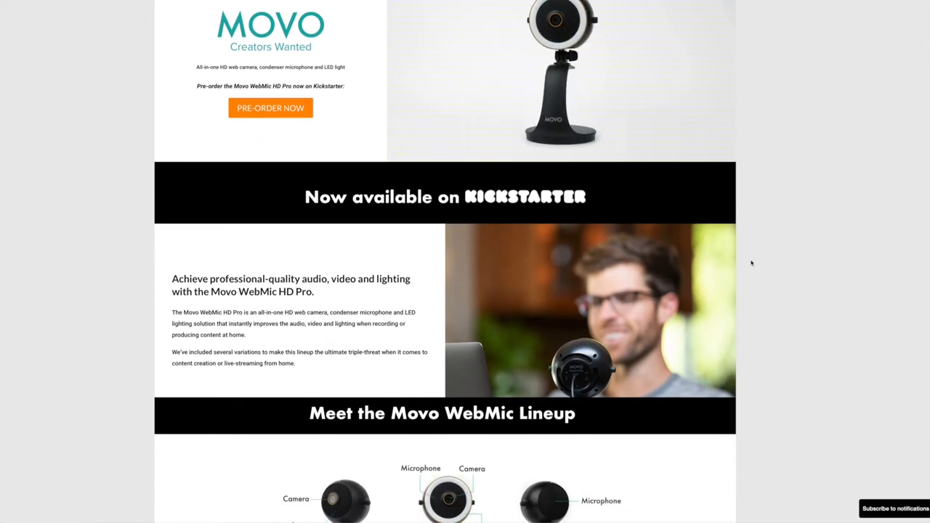
Step: Scroll the timeline down to the Superstars Writing Seminars 2022 conference photos post
scroll(down, 3)
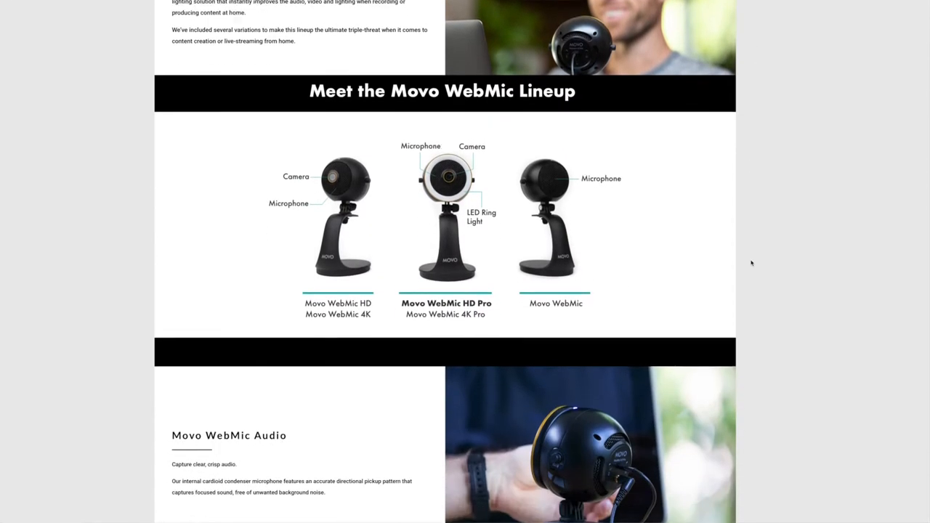
scroll(down, 3)
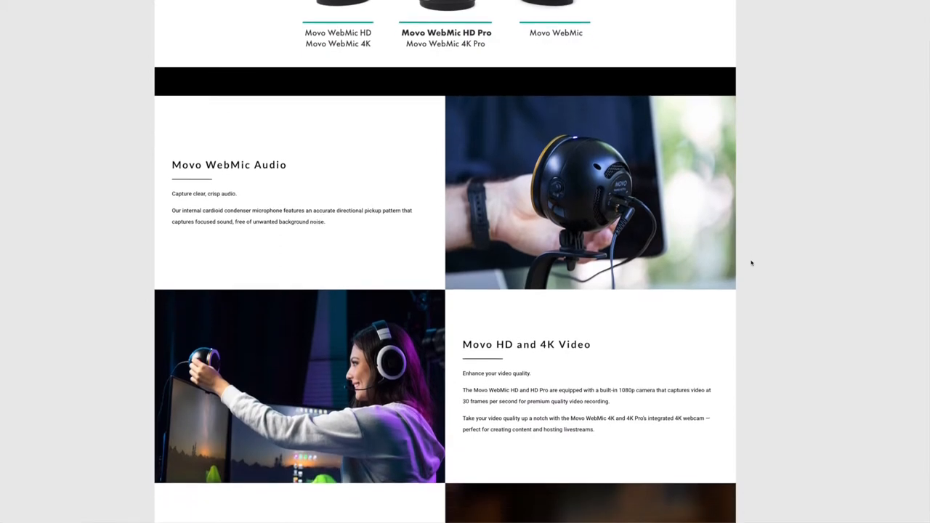
scroll(down, 3)
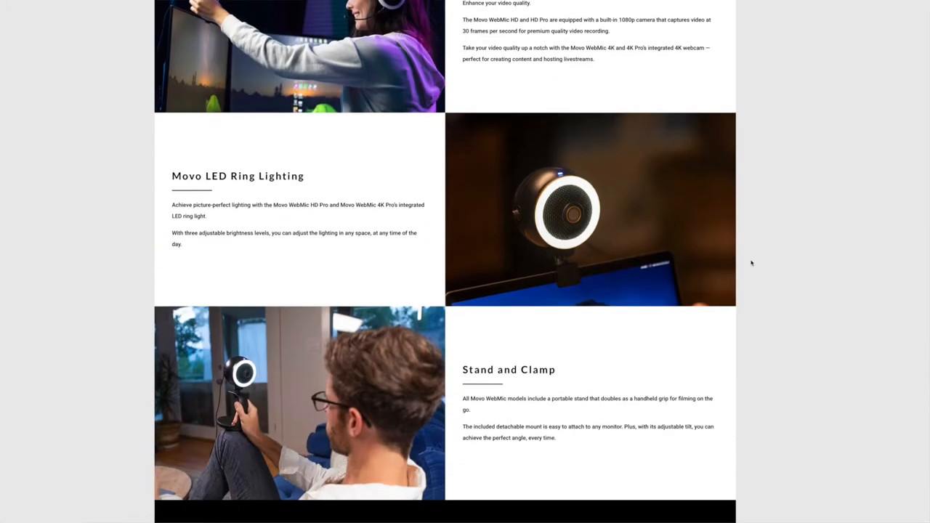
scroll(down, 3)
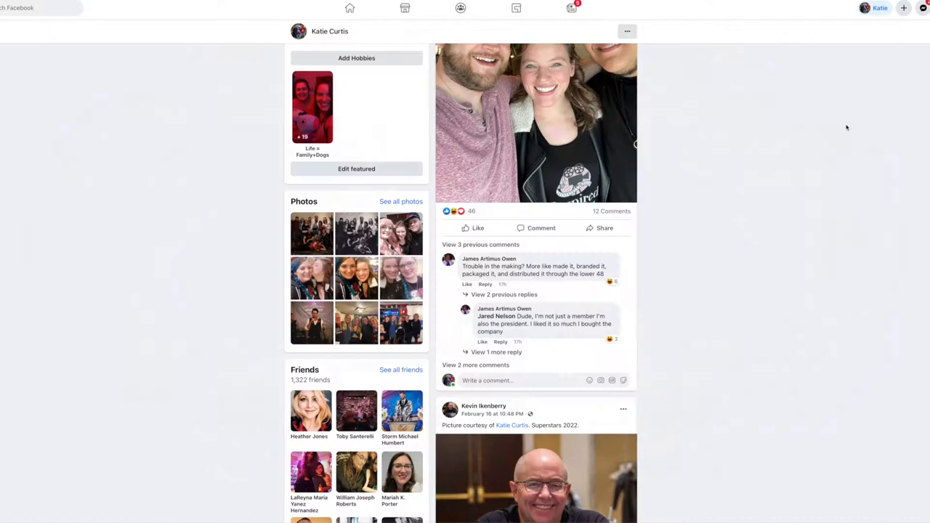
scroll(down, 3)
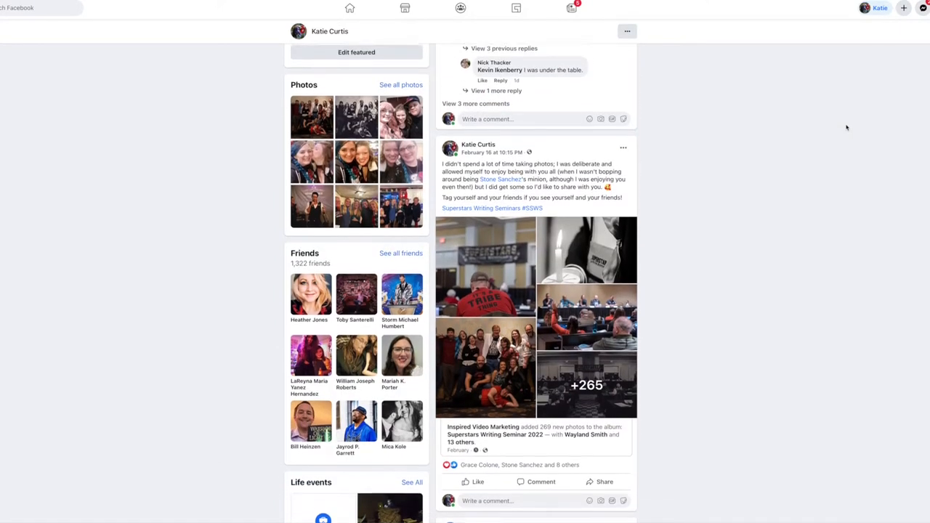
scroll(down, 3)
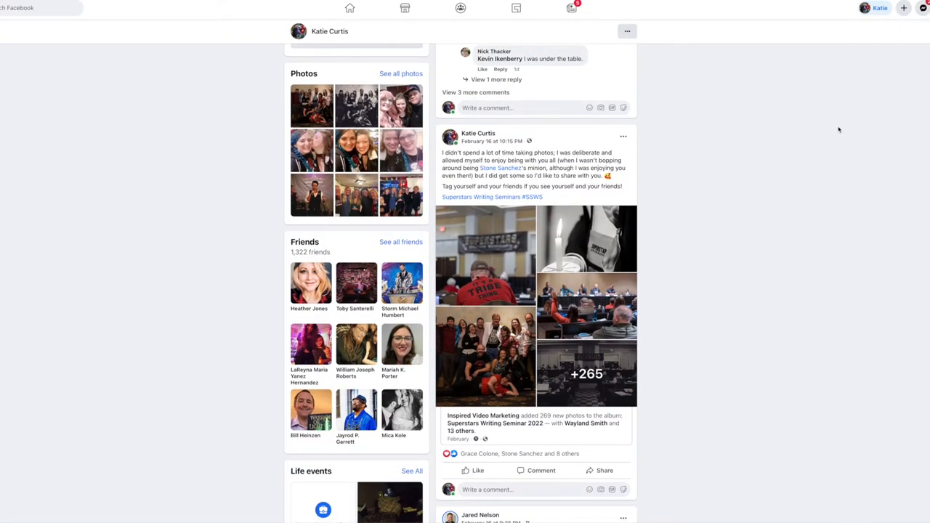
mouse_move(833, 136)
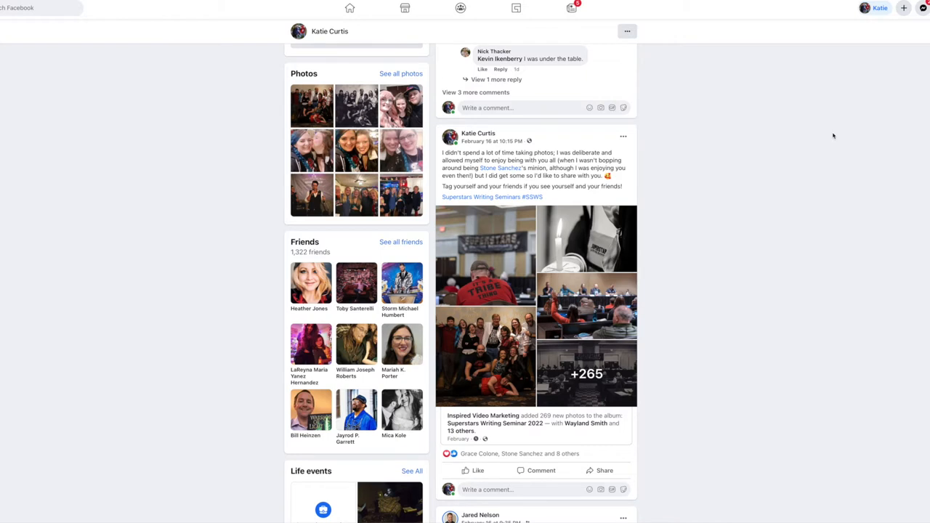
mouse_move(830, 179)
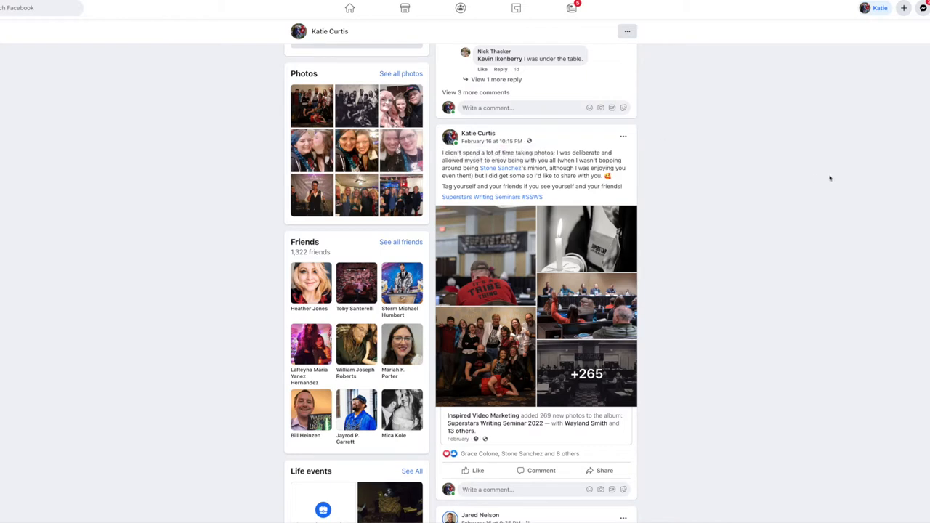
mouse_move(775, 214)
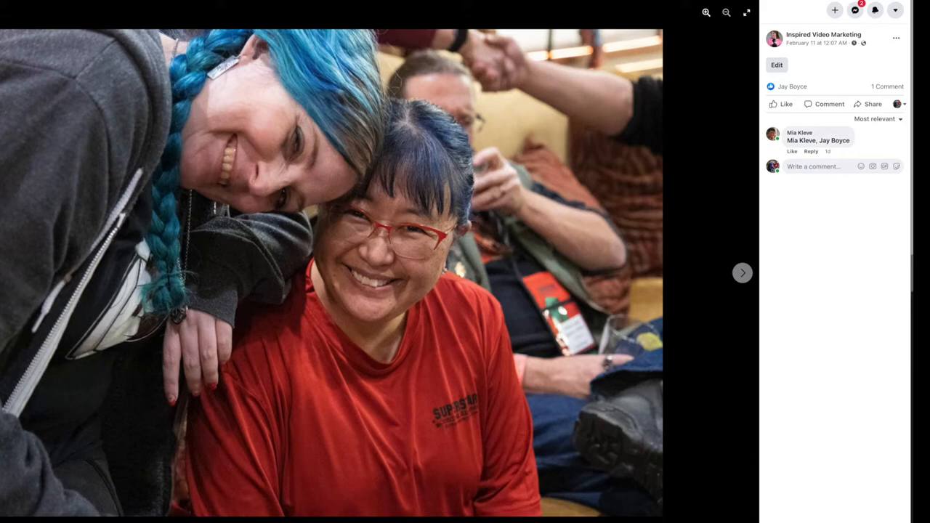
Step: Edit a Superstars Writing Seminar 2022 album photo's details
click(776, 65)
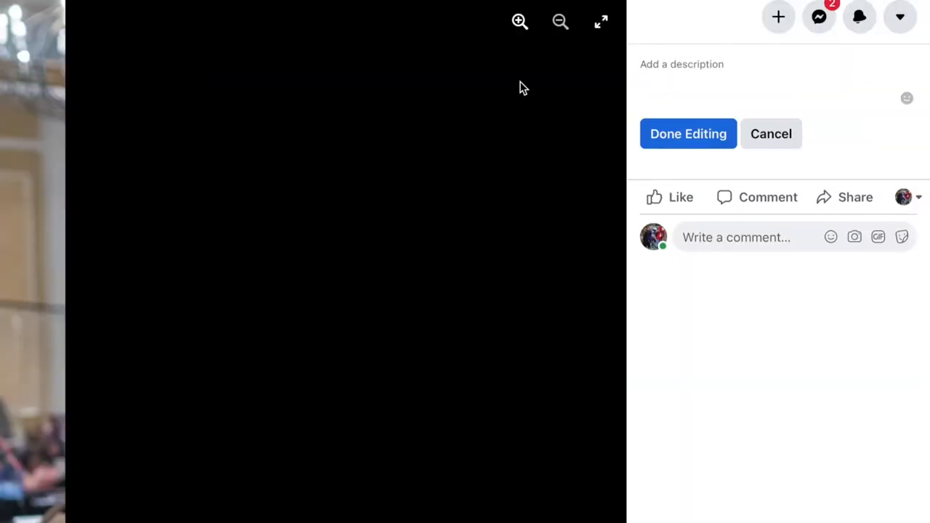
mouse_move(205, 320)
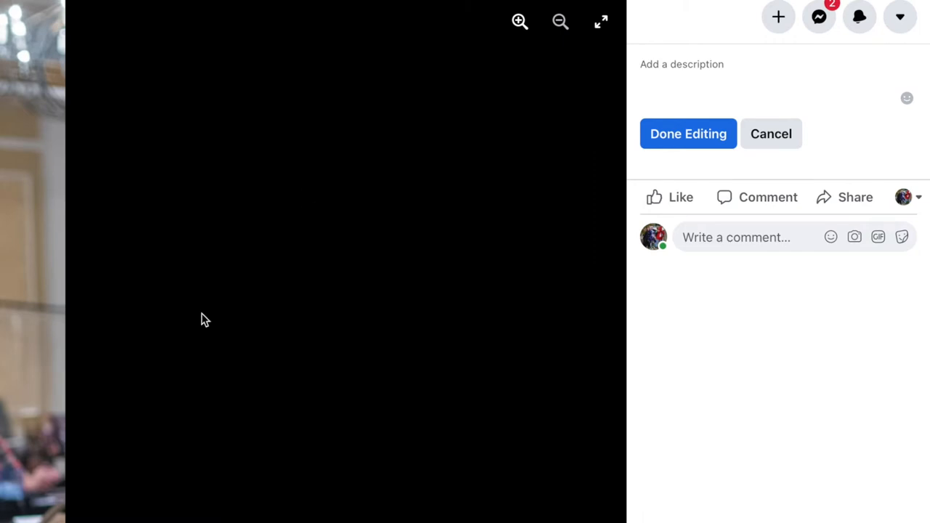
mouse_move(918, 197)
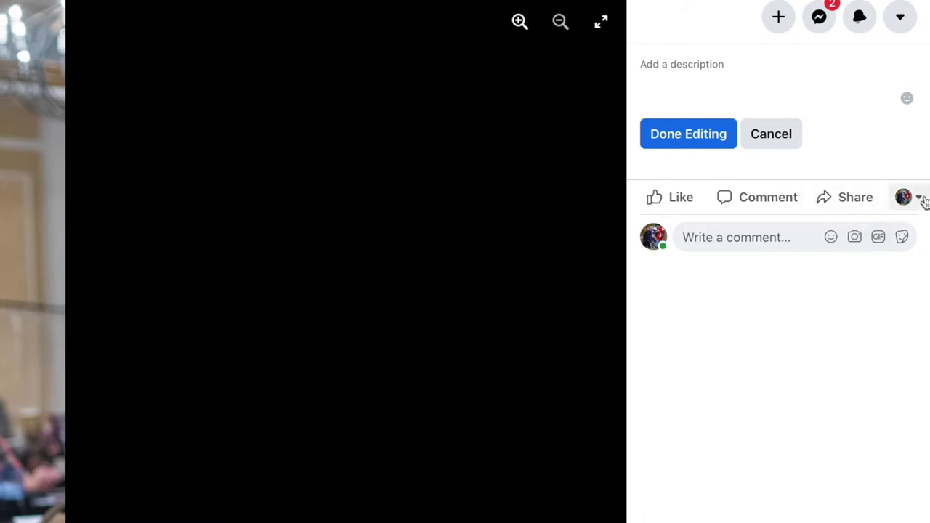
mouse_move(883, 176)
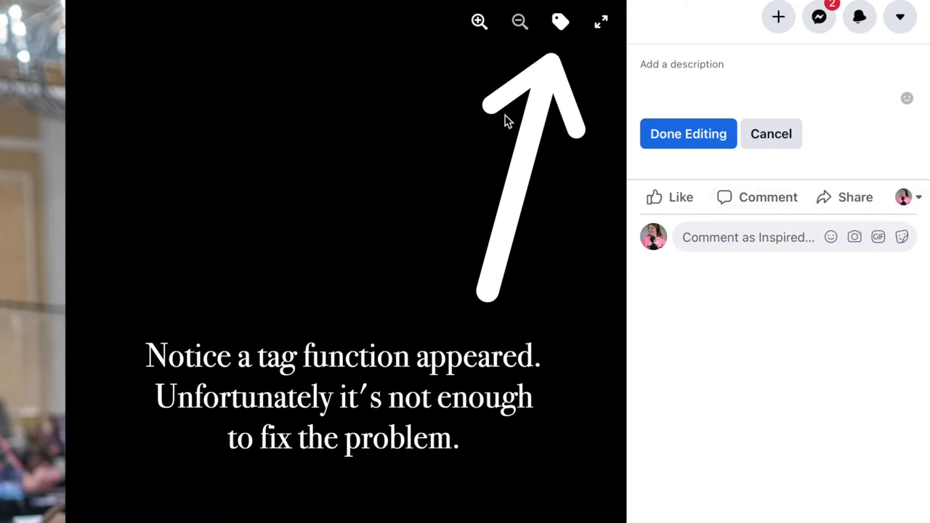
mouse_move(559, 21)
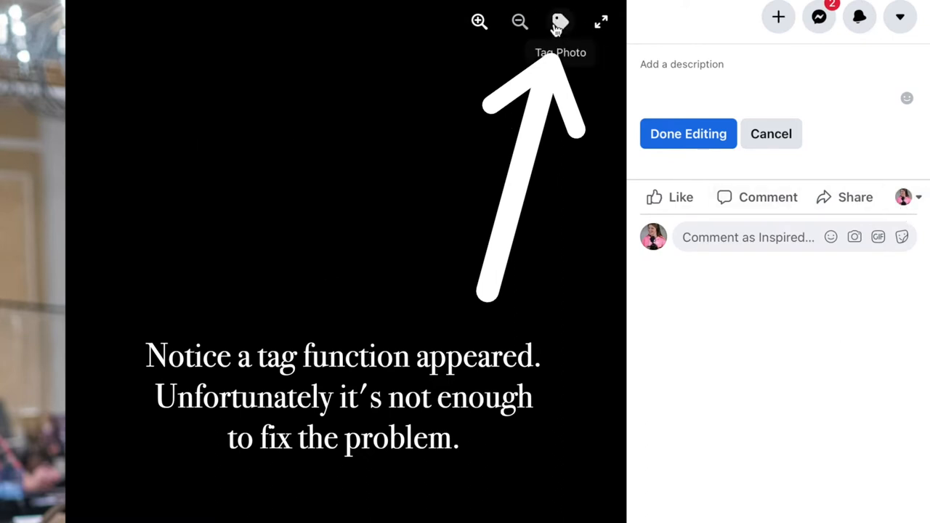
Step: Tag the photo, searching 'damon' as the Page and finding no people
click(559, 22)
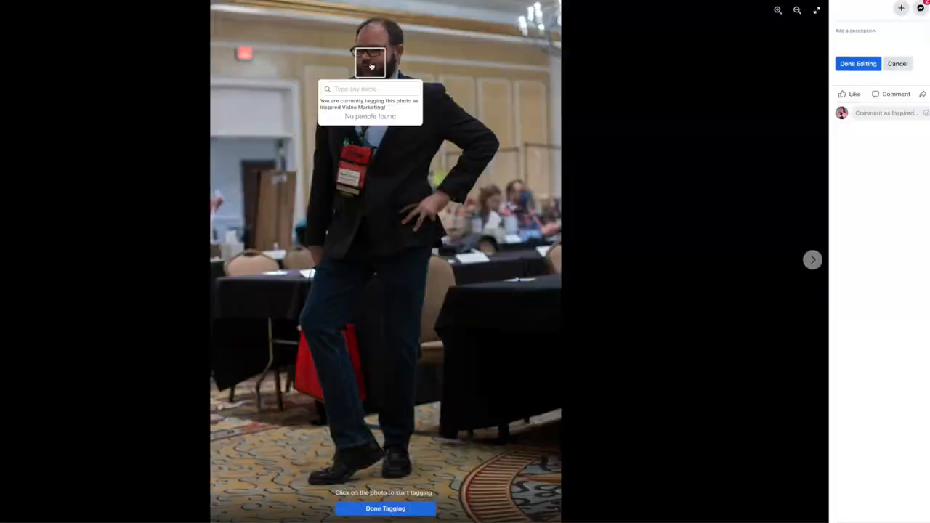
text(damon)
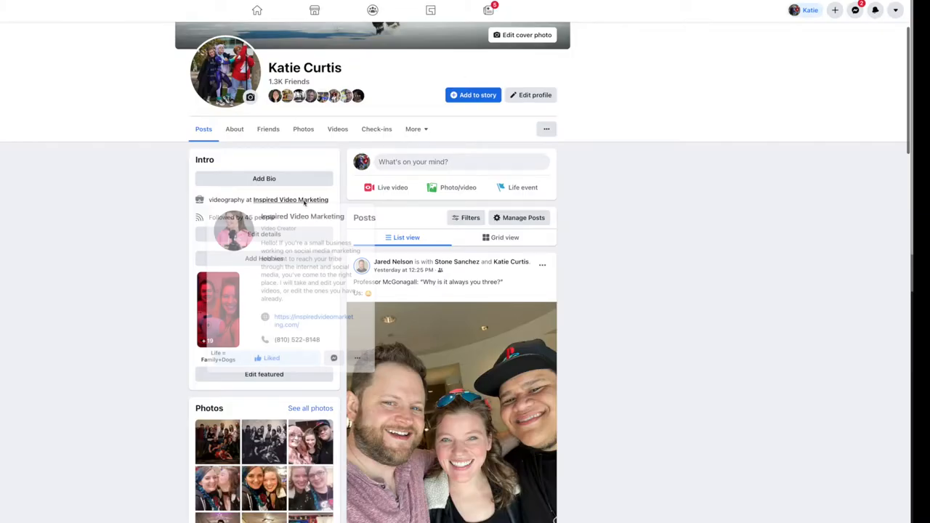
Step: On the Inspired Video Marketing Page, enable 'Allow others to tag photos and videos' and save
click(290, 199)
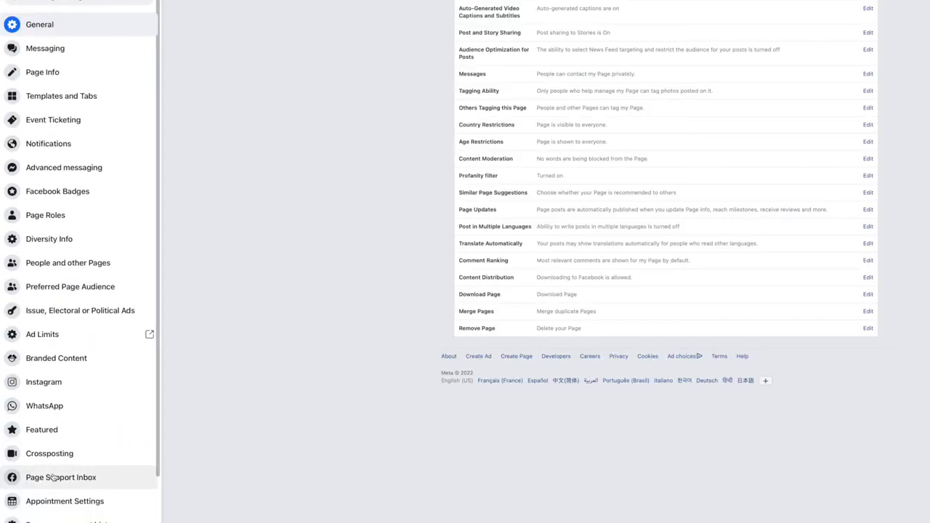
scroll(up, 3)
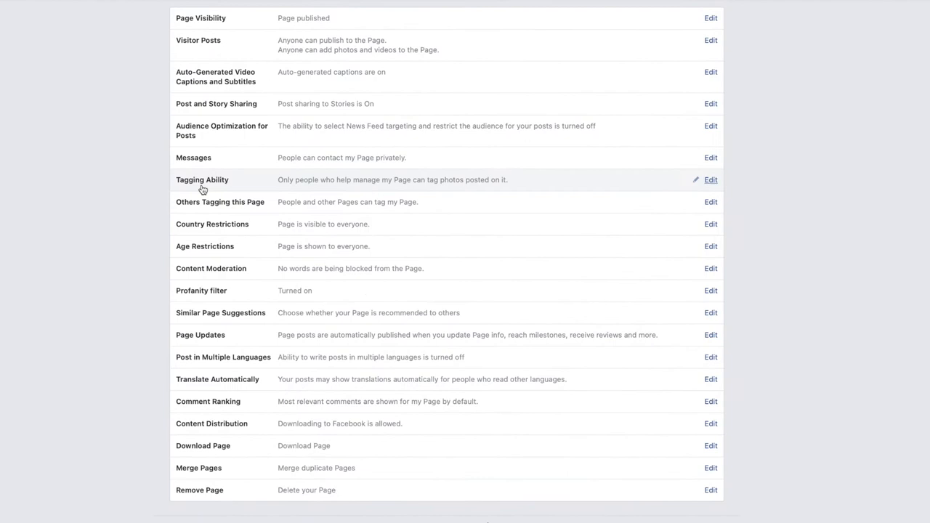
mouse_move(345, 183)
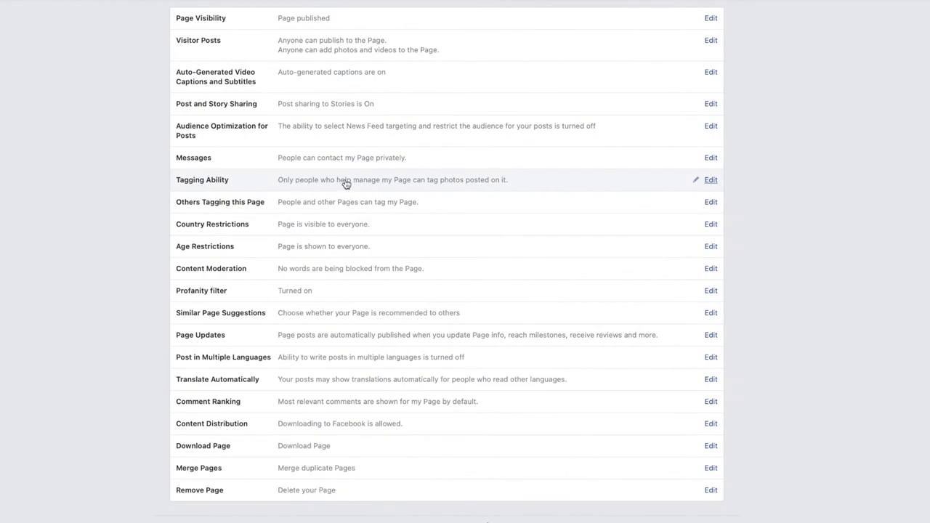
mouse_move(506, 186)
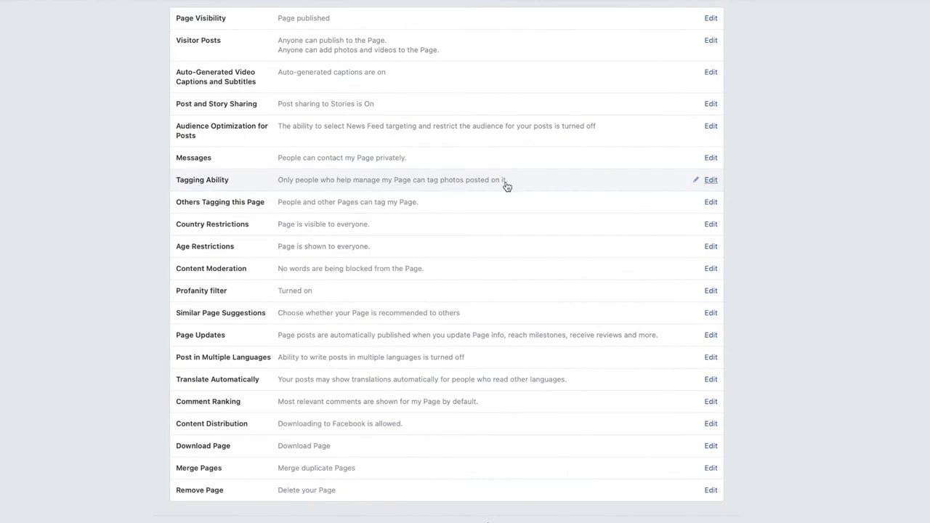
click(709, 179)
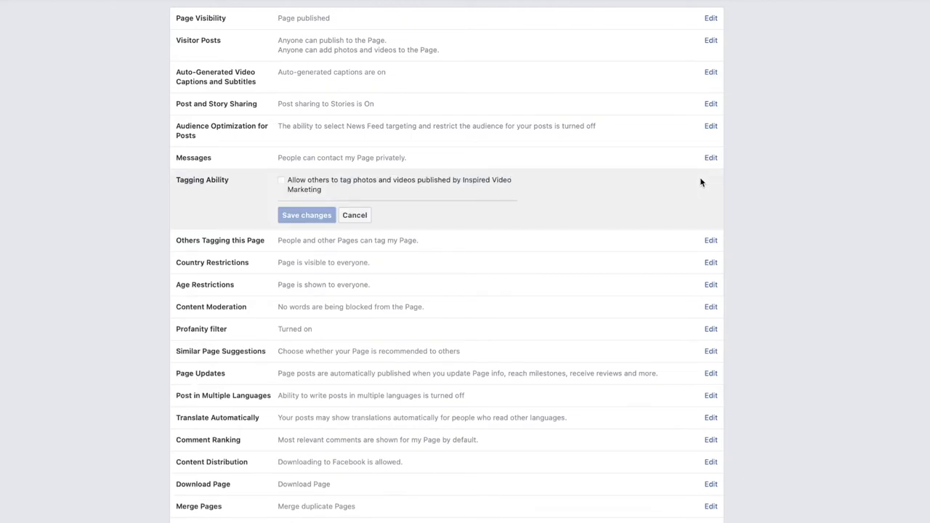
click(281, 180)
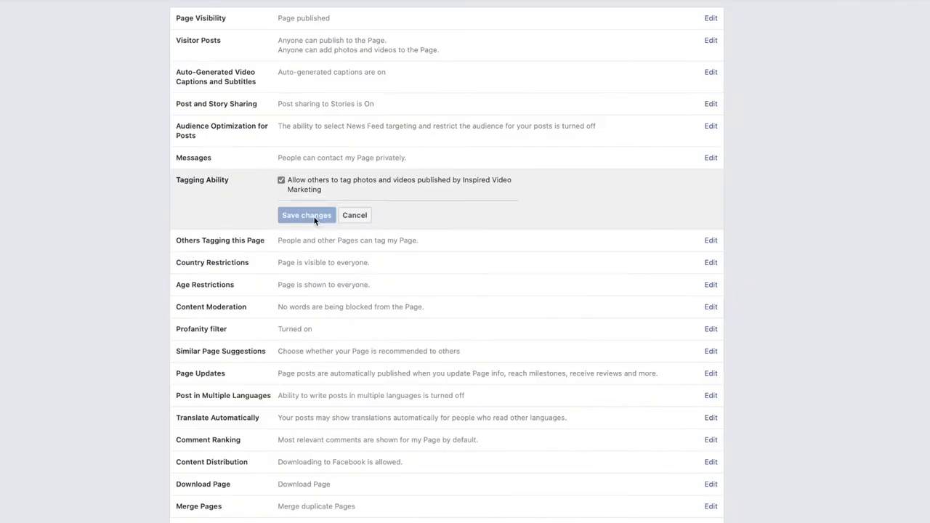
click(306, 215)
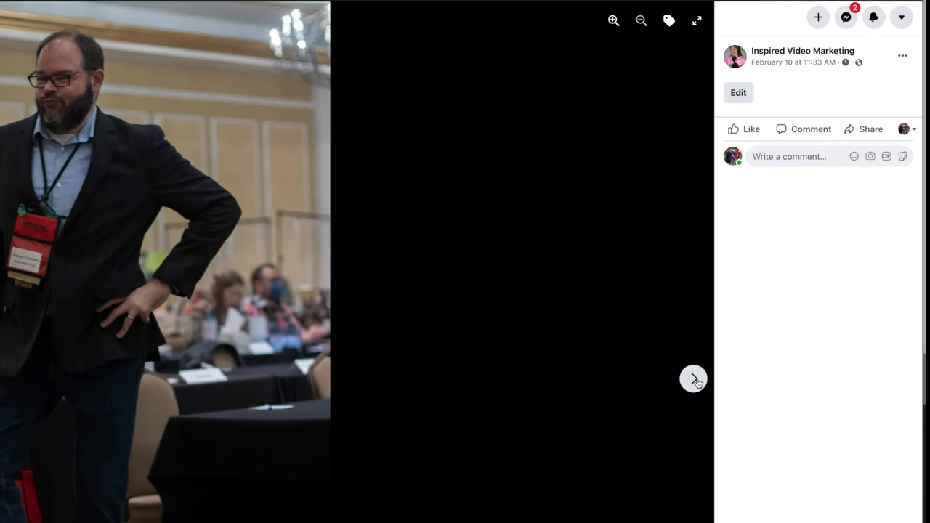
click(692, 379)
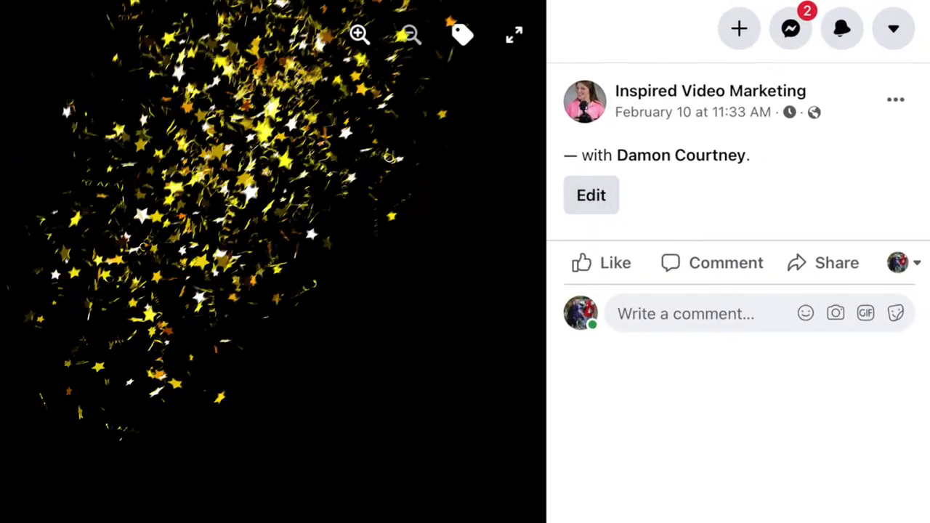